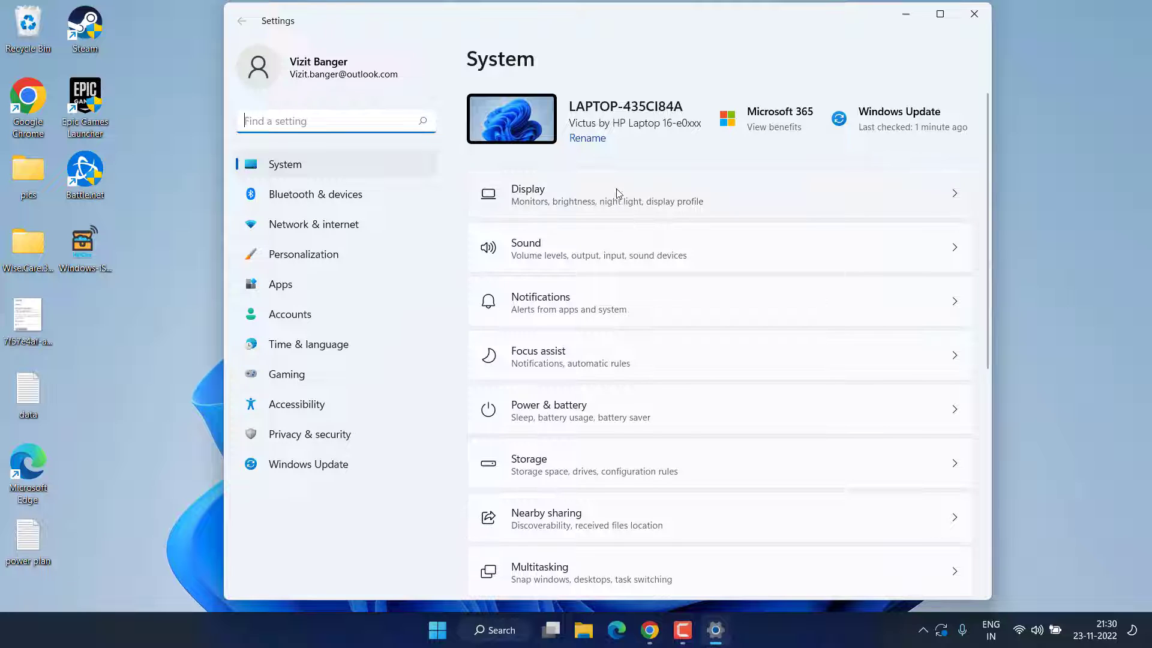
Navigate to the Optional updates page under Windows Update Advanced options.
left_click(308, 463)
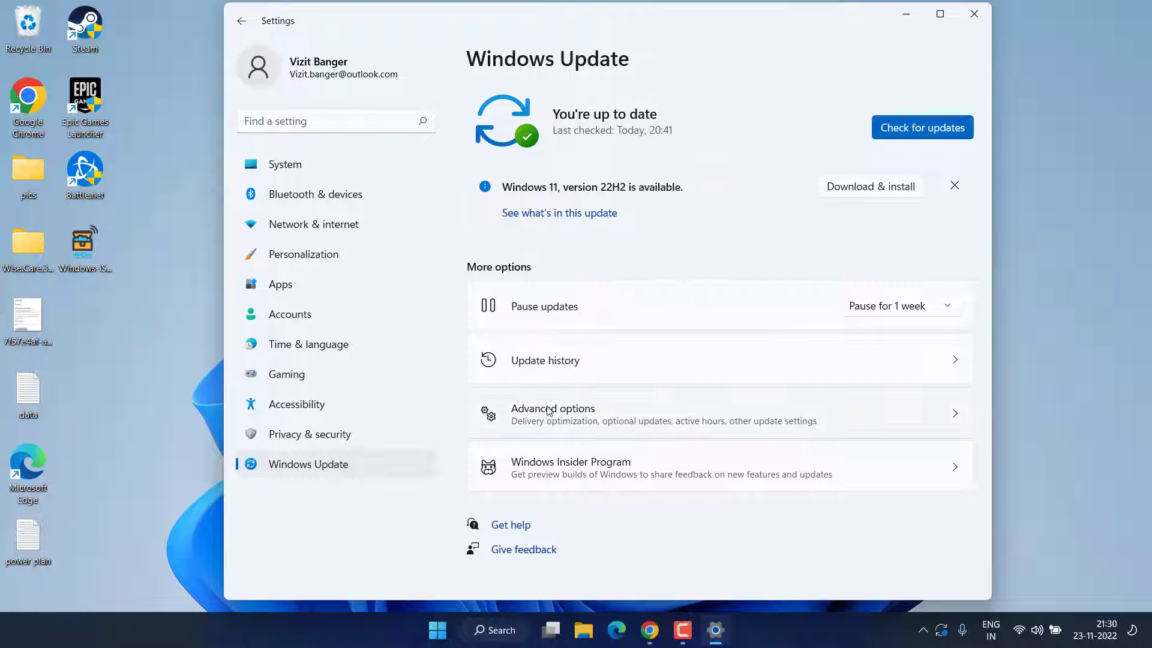
left_click(552, 408)
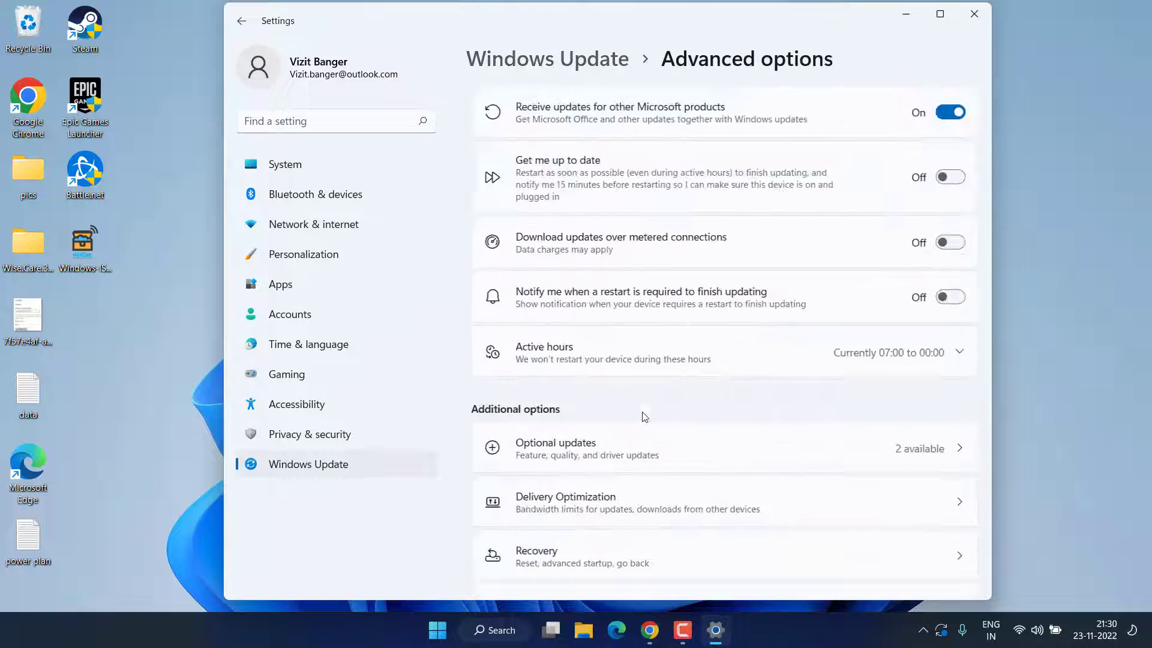
scroll("down", 3)
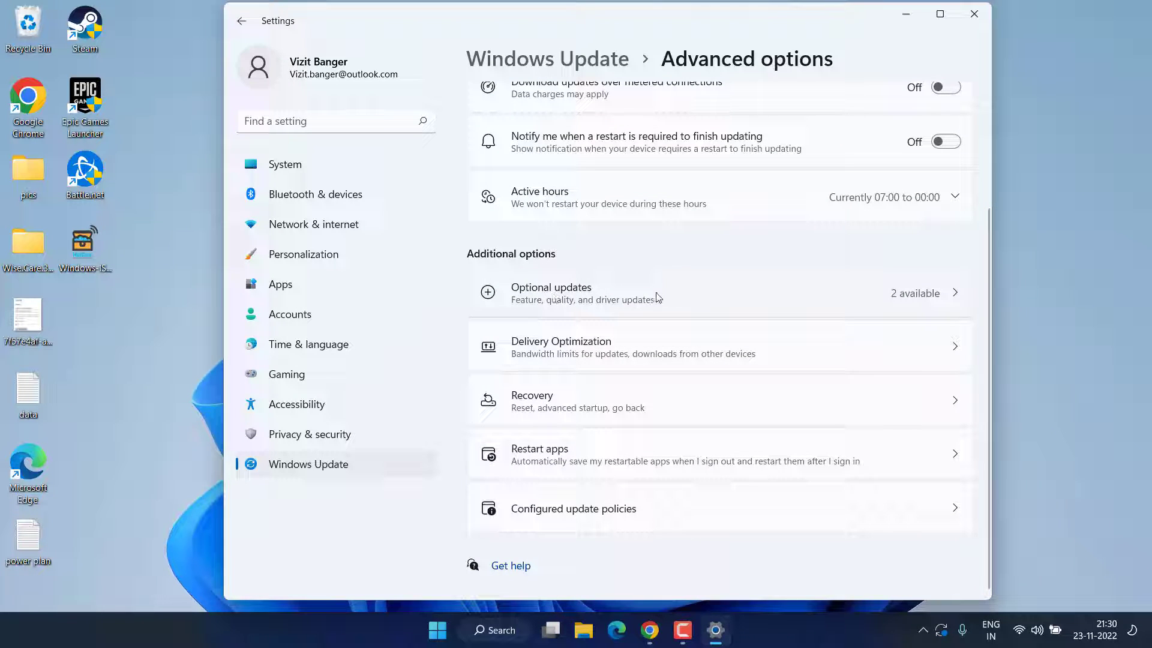
left_click(550, 293)
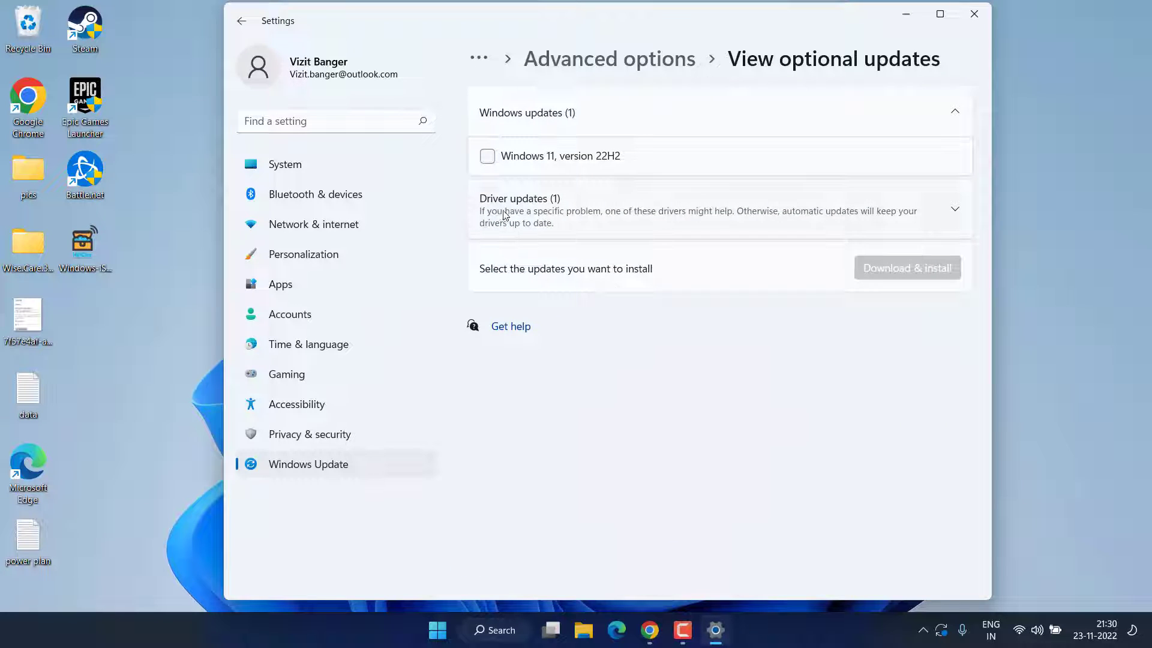
Select the HP Inc. SoftwareComponent driver update for installation and close Settings.
left_click(955, 209)
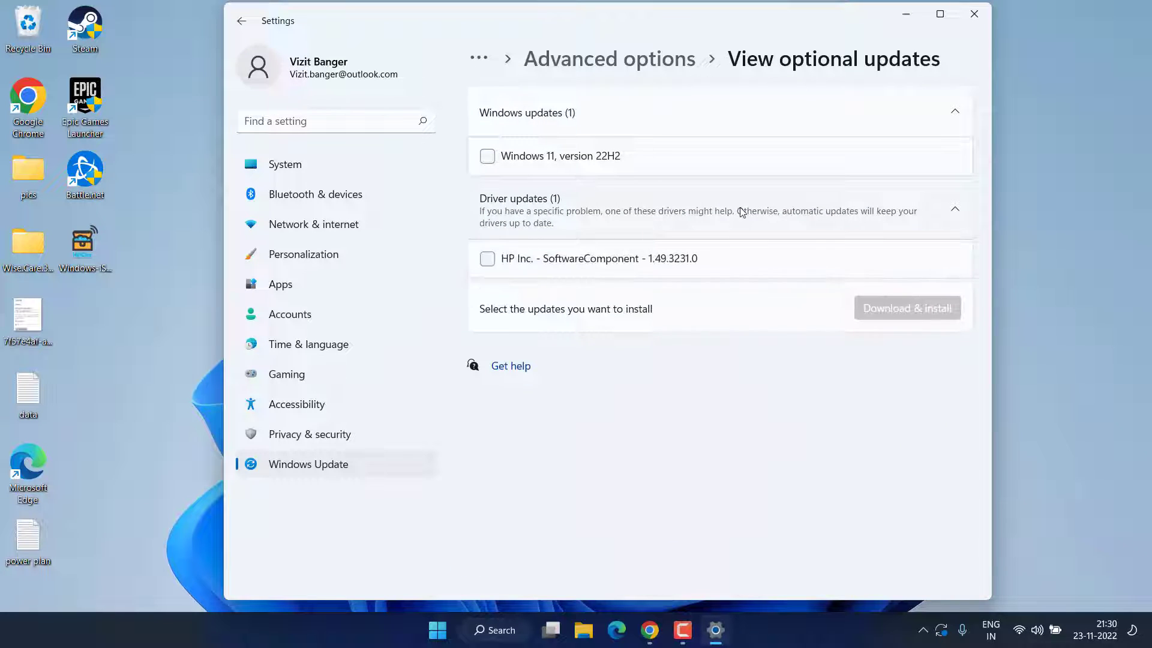
left_click(487, 259)
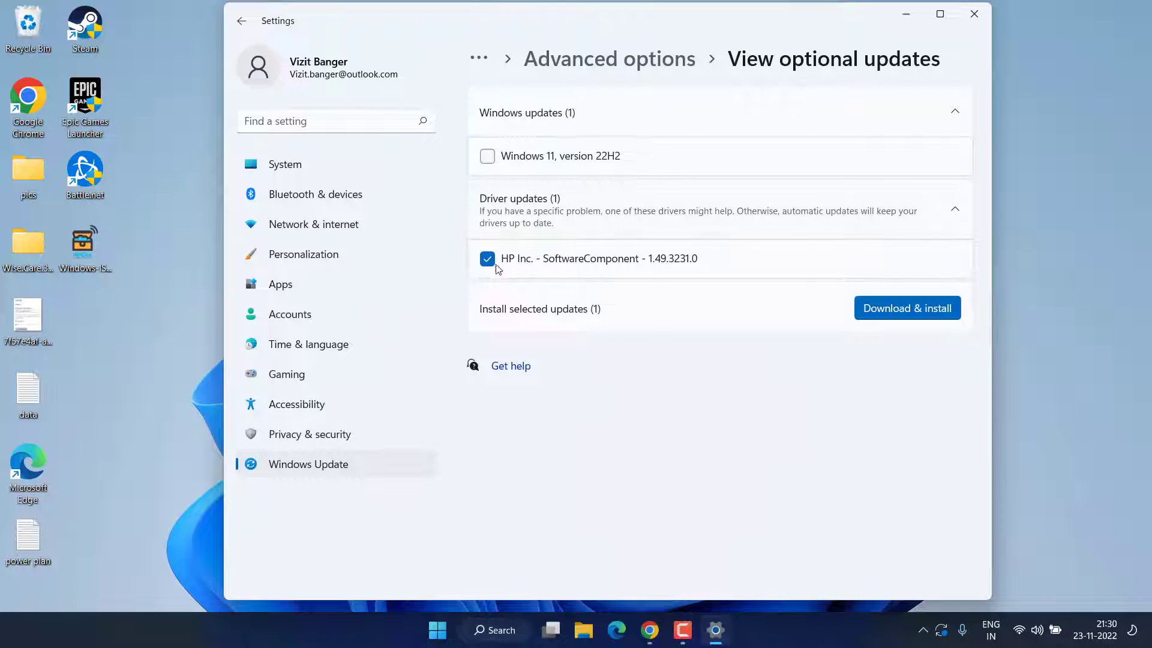
mouse_move(814, 297)
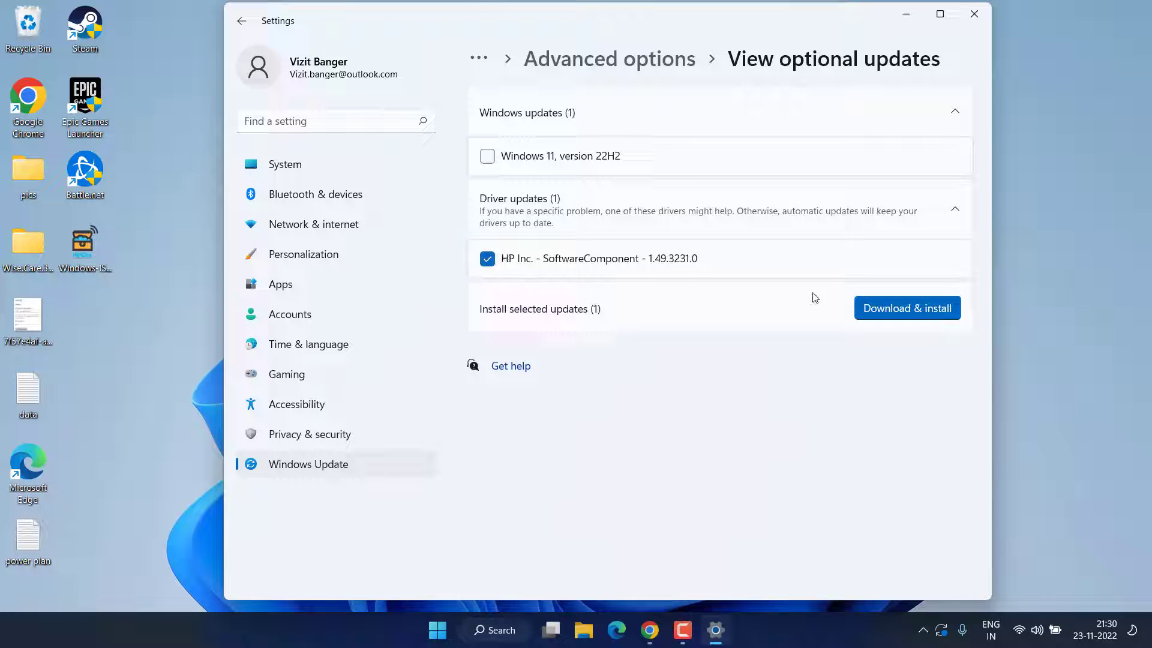
mouse_move(916, 29)
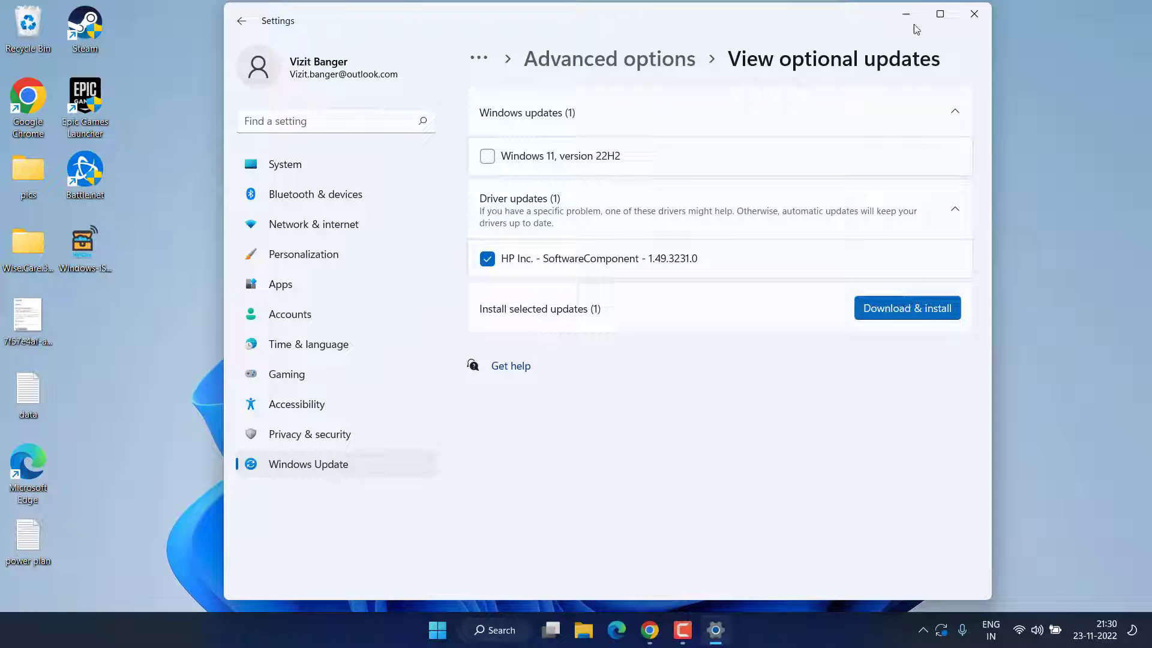
left_click(974, 14)
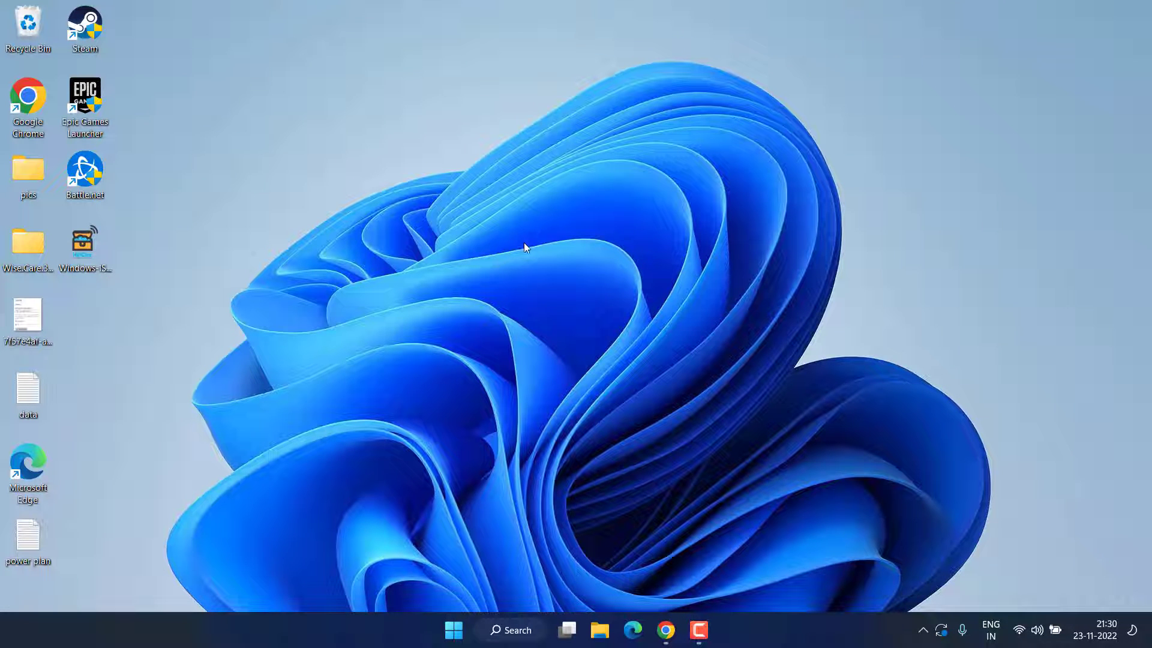
mouse_move(513, 244)
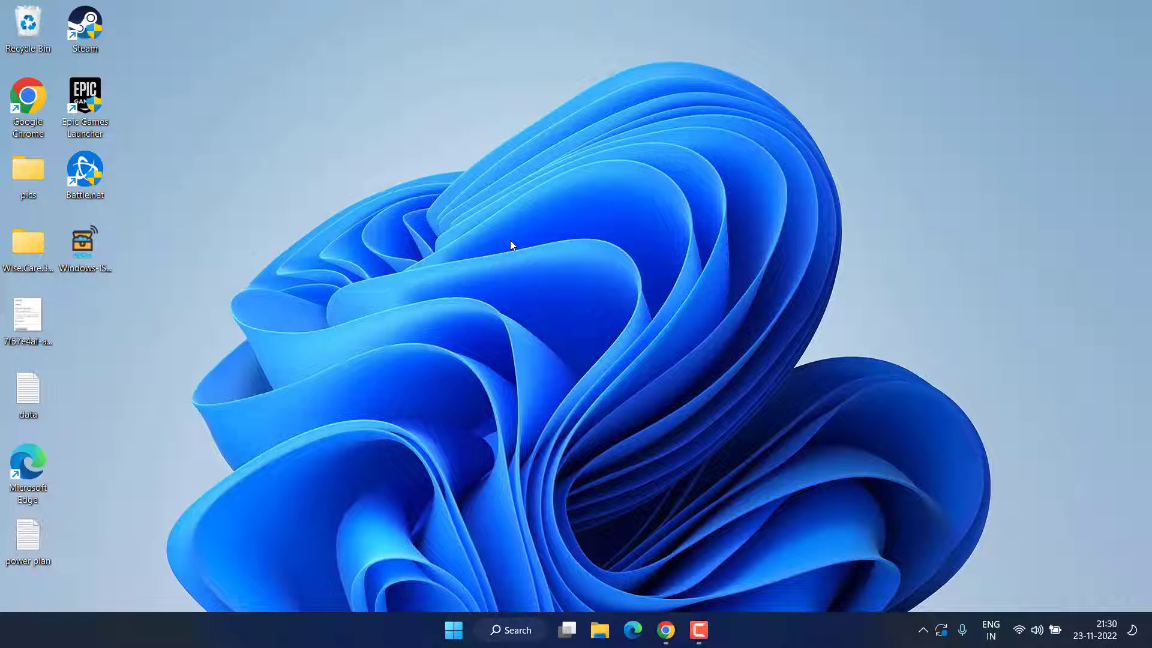
mouse_move(588, 323)
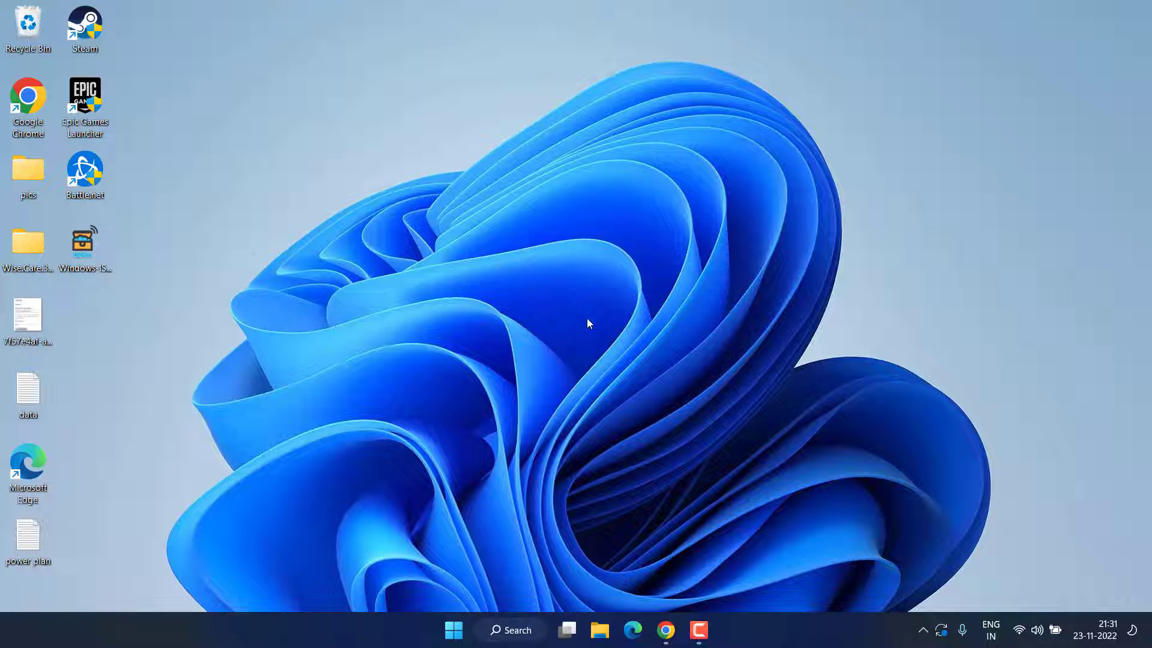
mouse_move(409, 489)
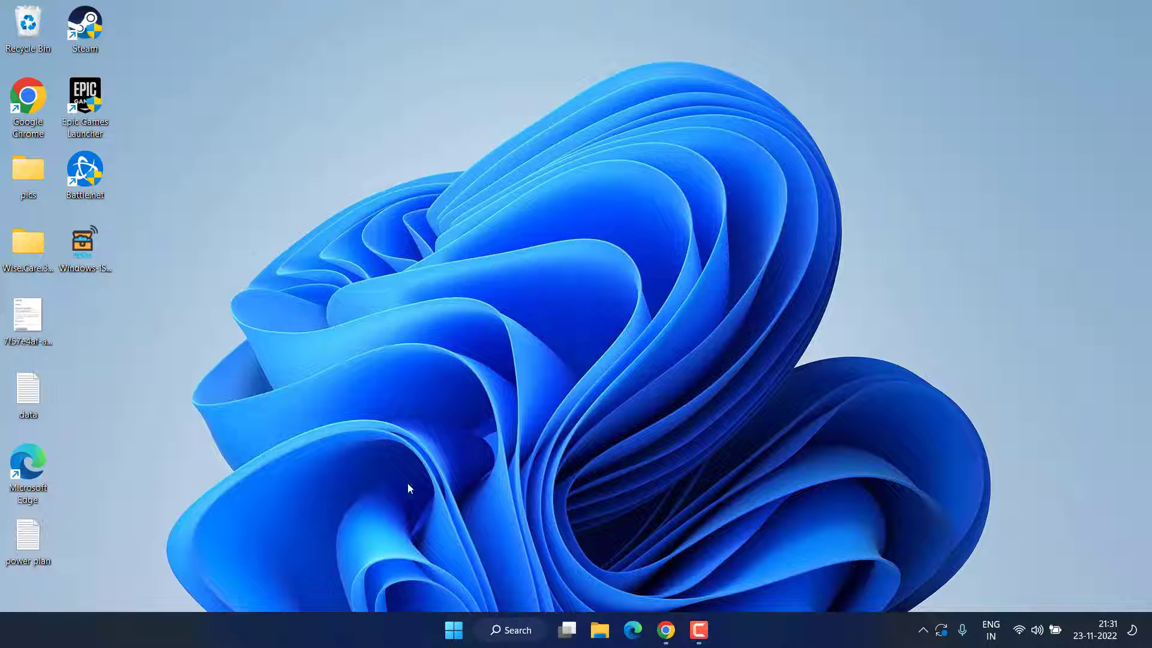
Launch Device Manager from the Start quick menu and select the Unknown device.
right_click(452, 630)
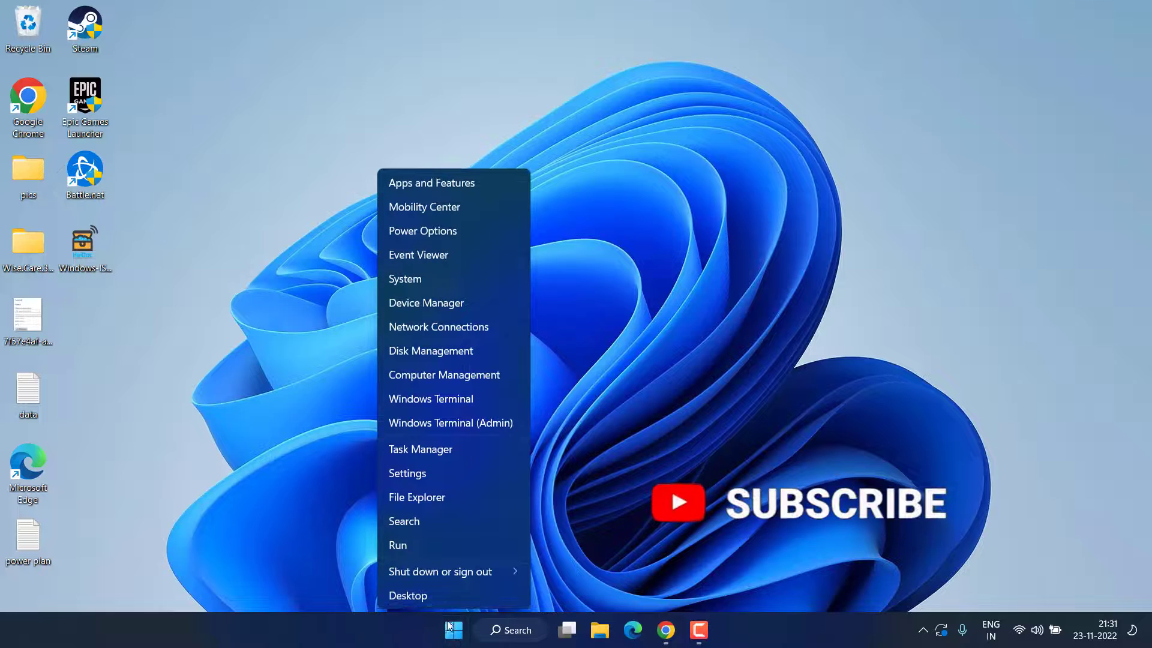
left_click(444, 309)
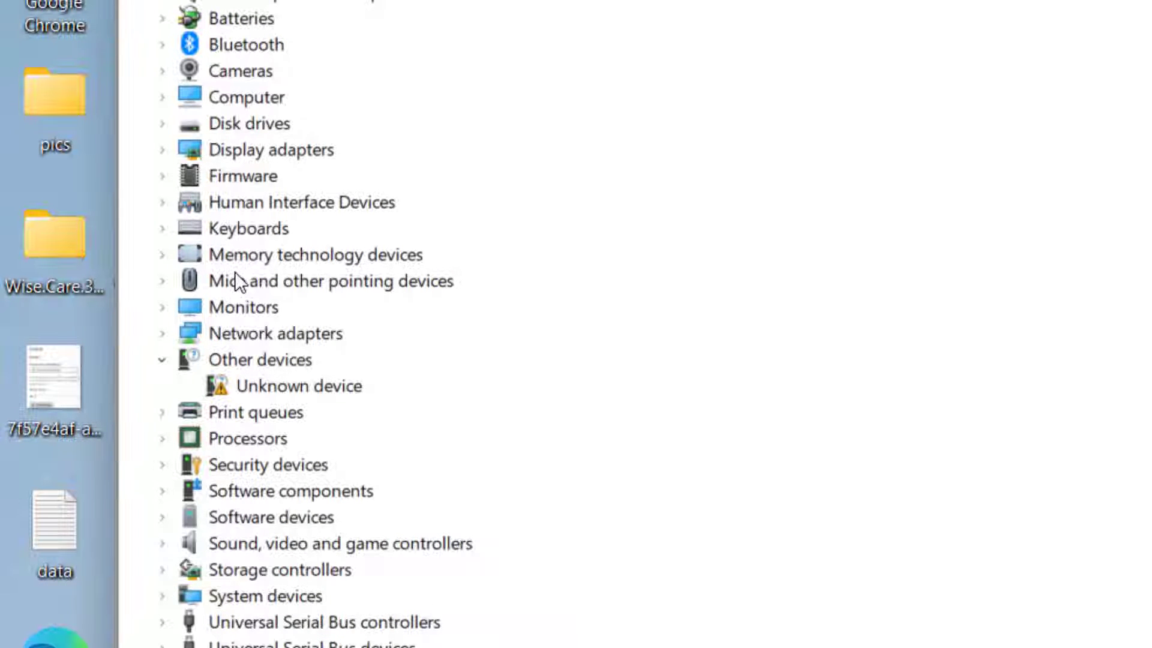
left_click(300, 385)
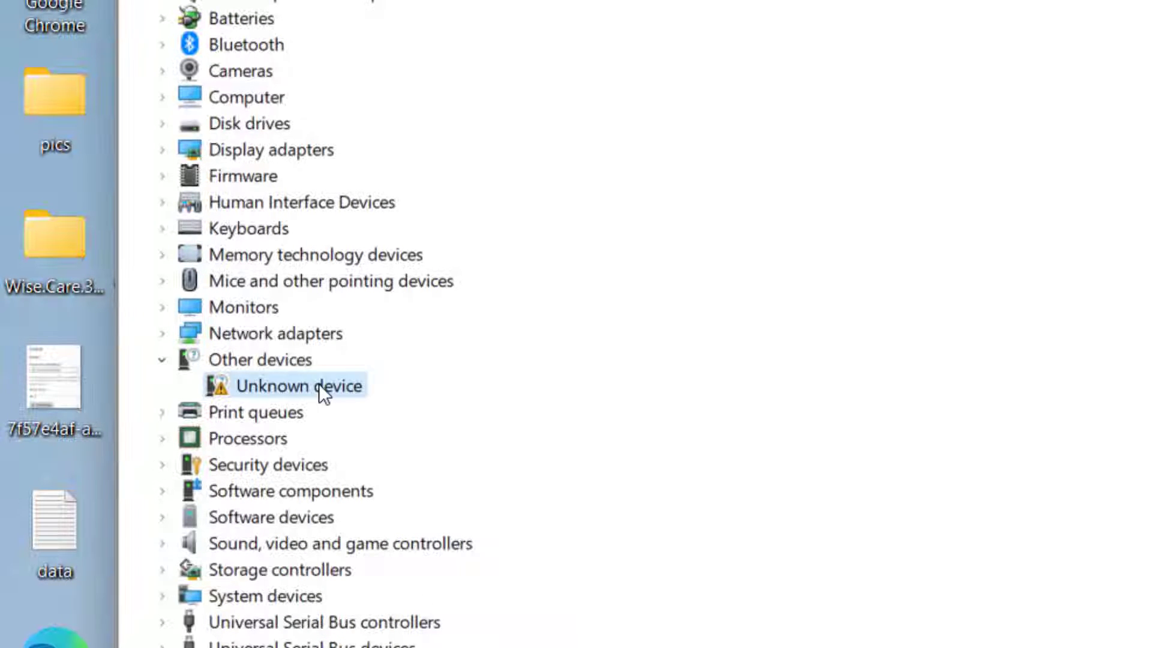
mouse_move(235, 408)
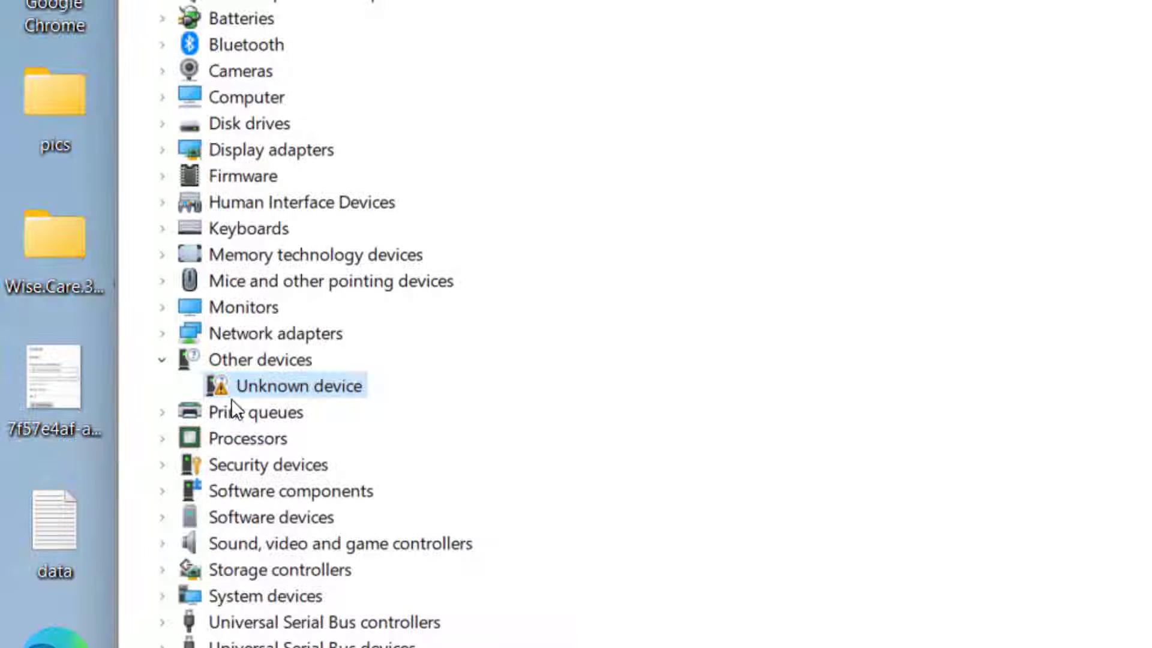
mouse_move(280, 403)
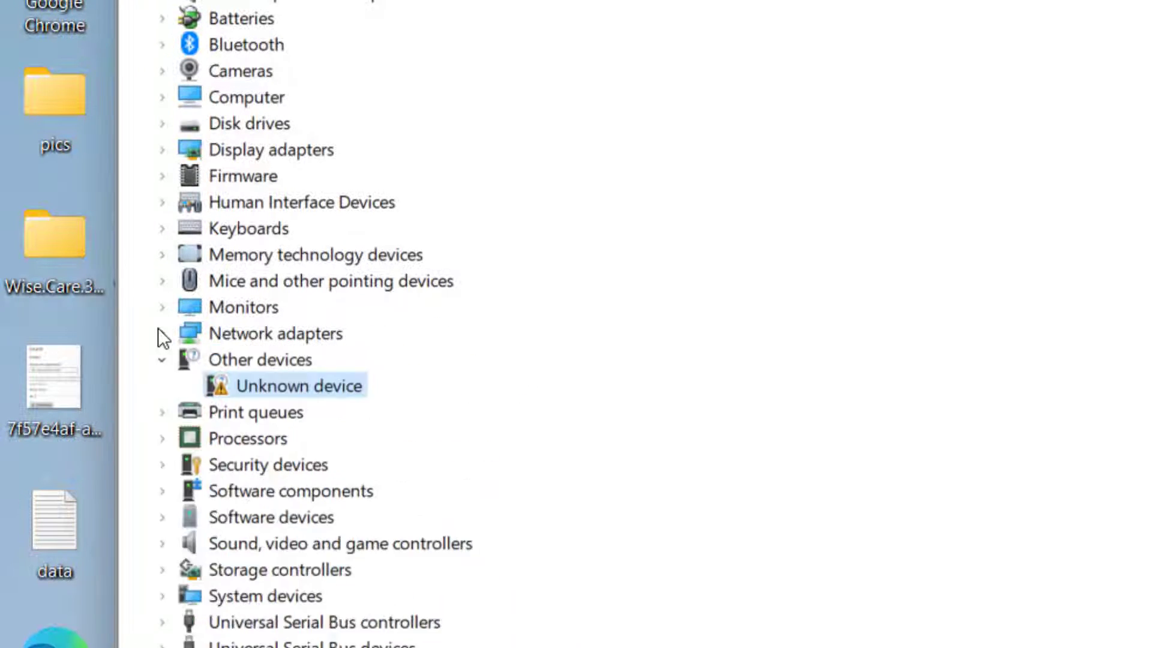
mouse_move(302, 387)
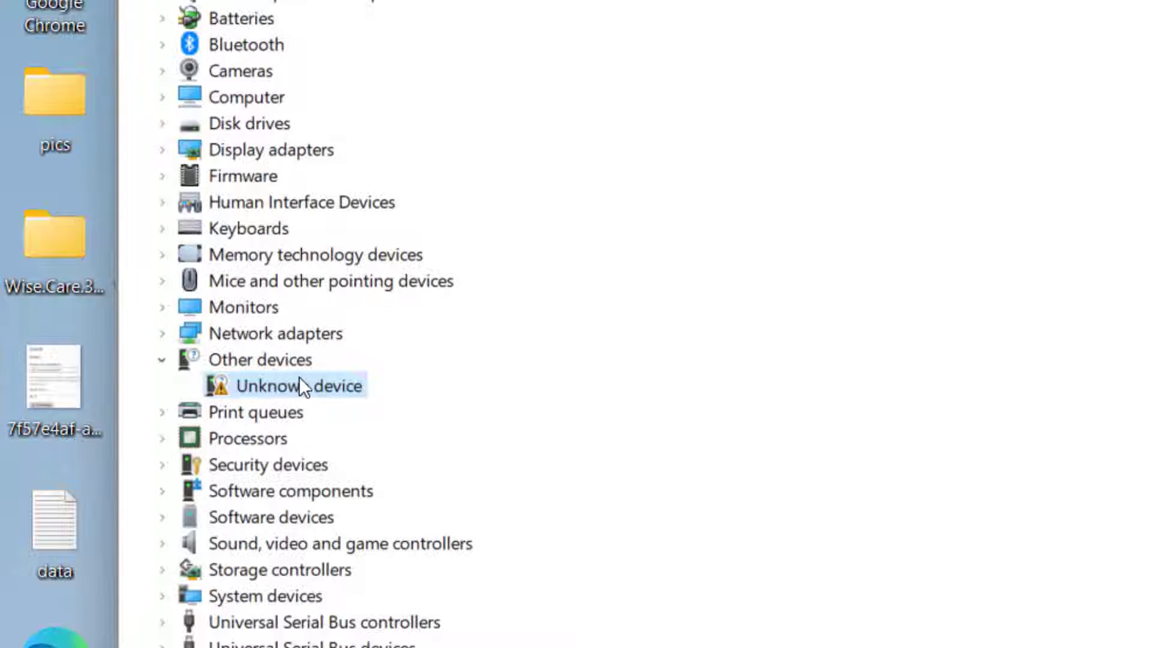
Show the Driver information in the Unknown device's properties.
right_click(300, 385)
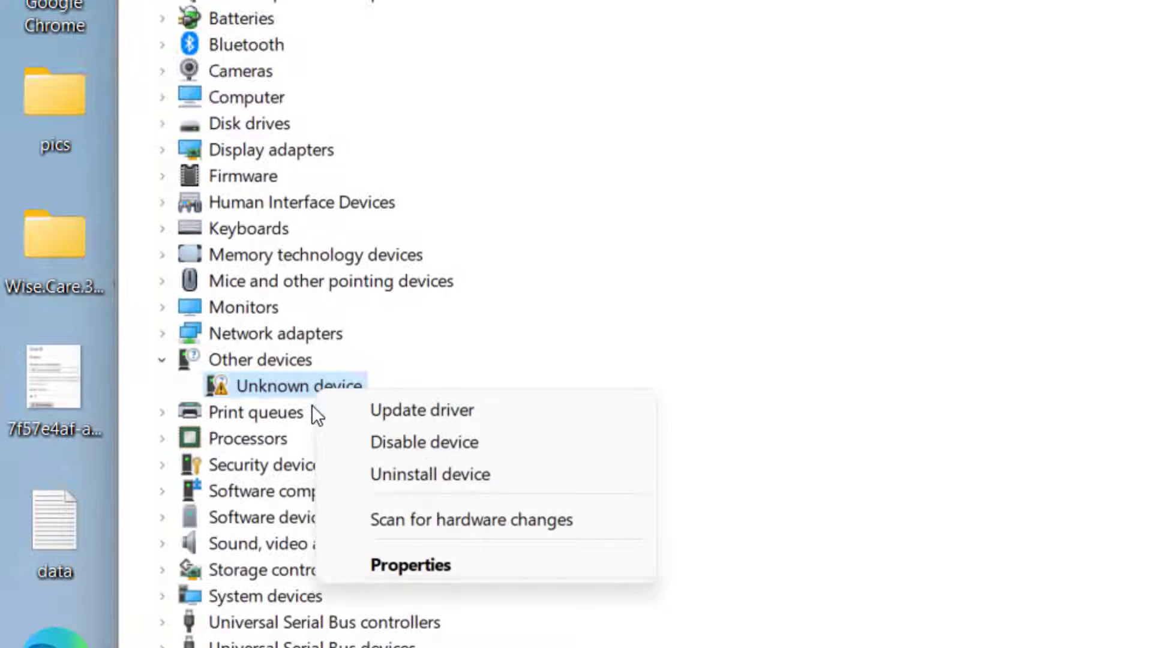
left_click(410, 564)
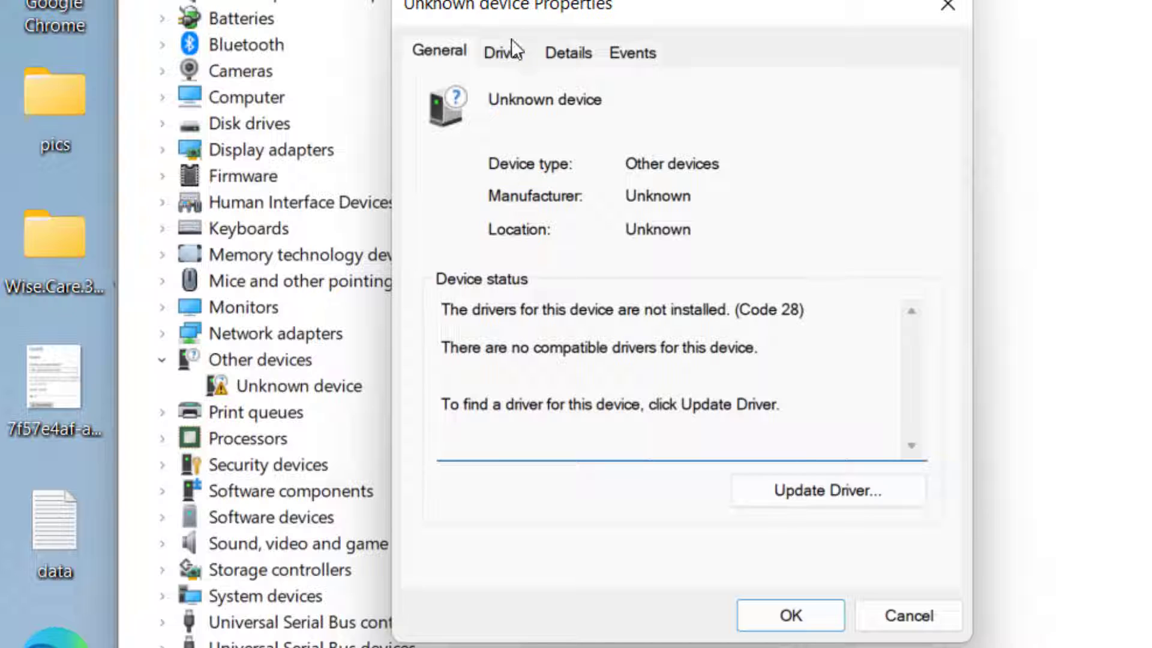
left_click(504, 52)
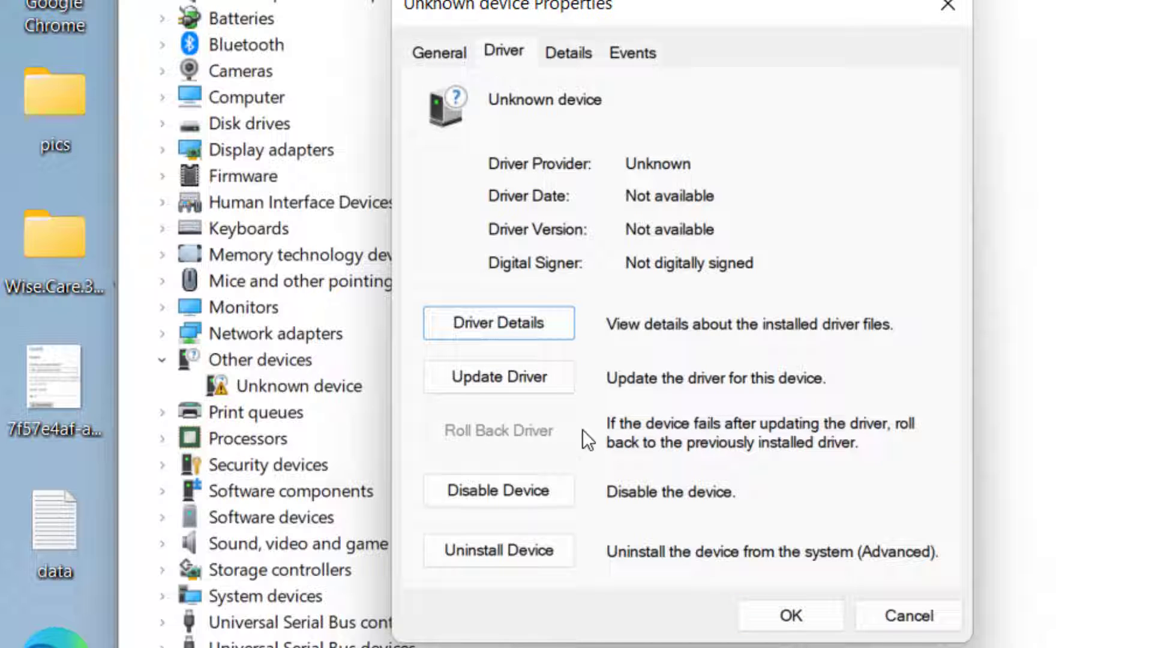
mouse_move(532, 454)
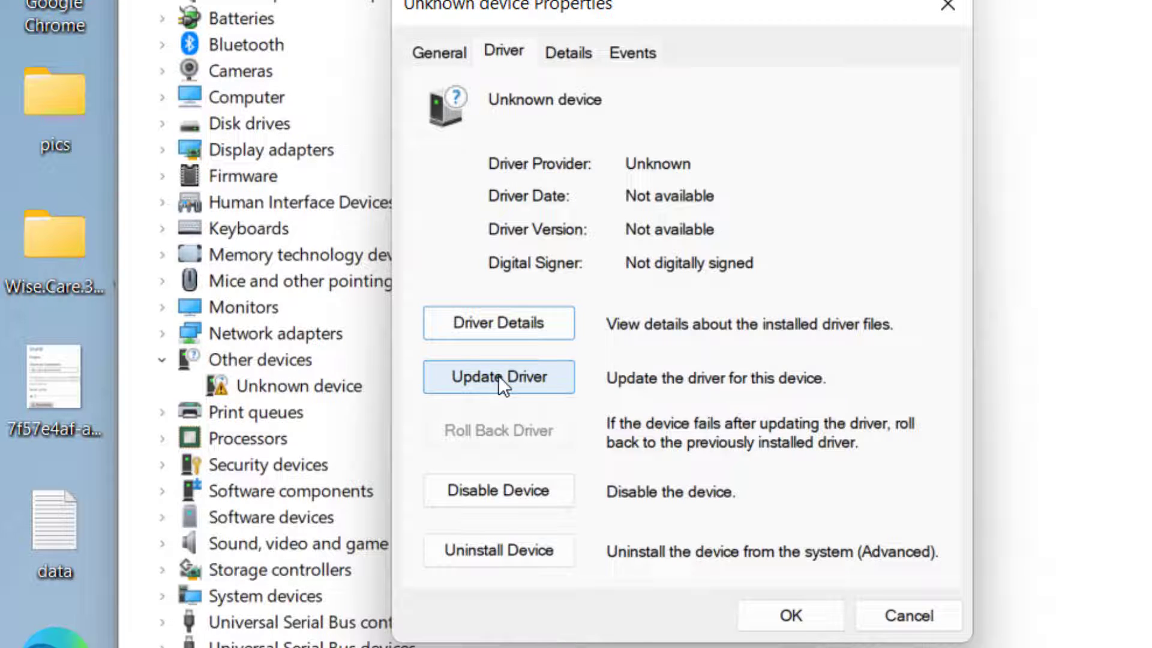
Run an automatic driver search for the Unknown device, which finds nothing, and close its properties.
left_click(498, 377)
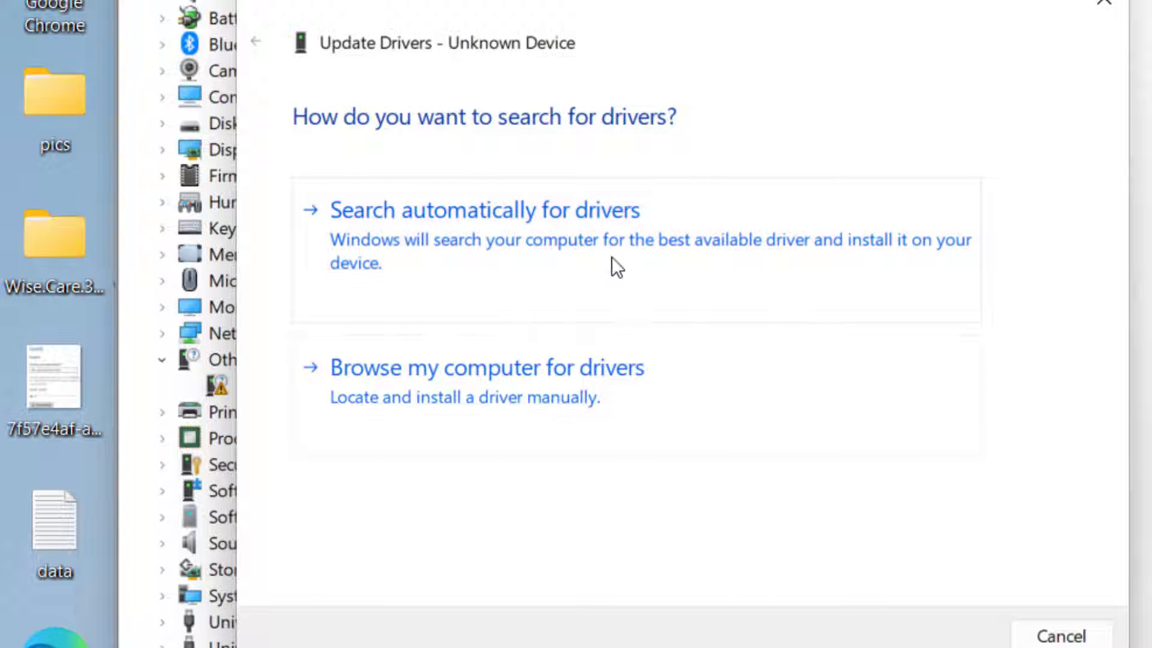
left_click(484, 208)
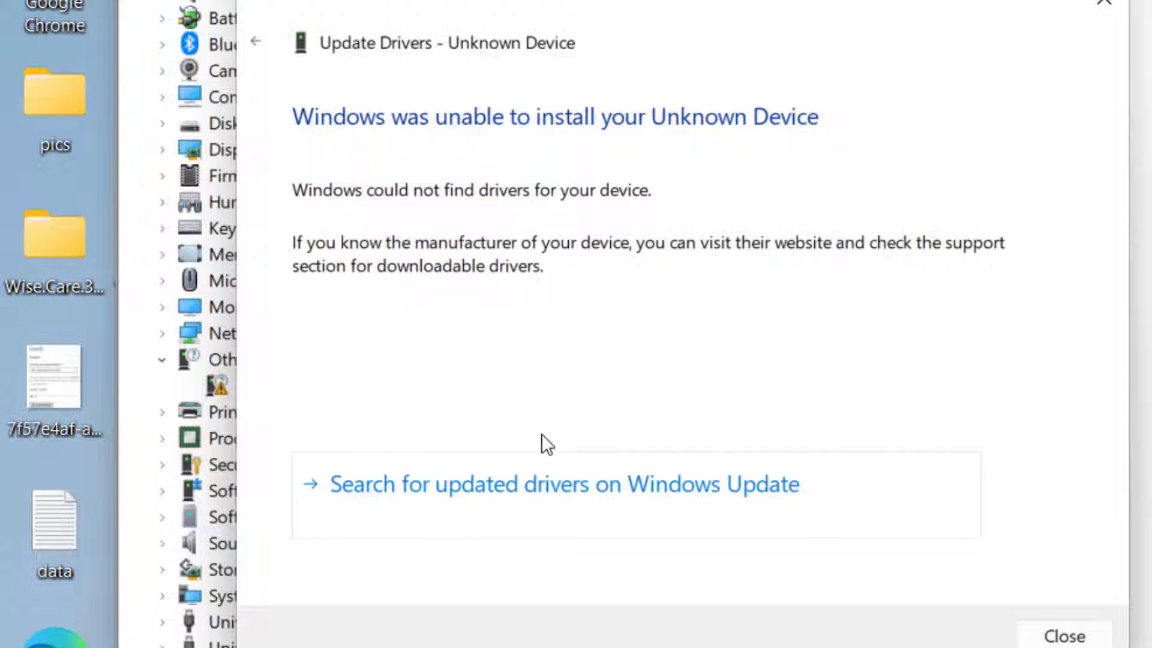
mouse_move(1063, 612)
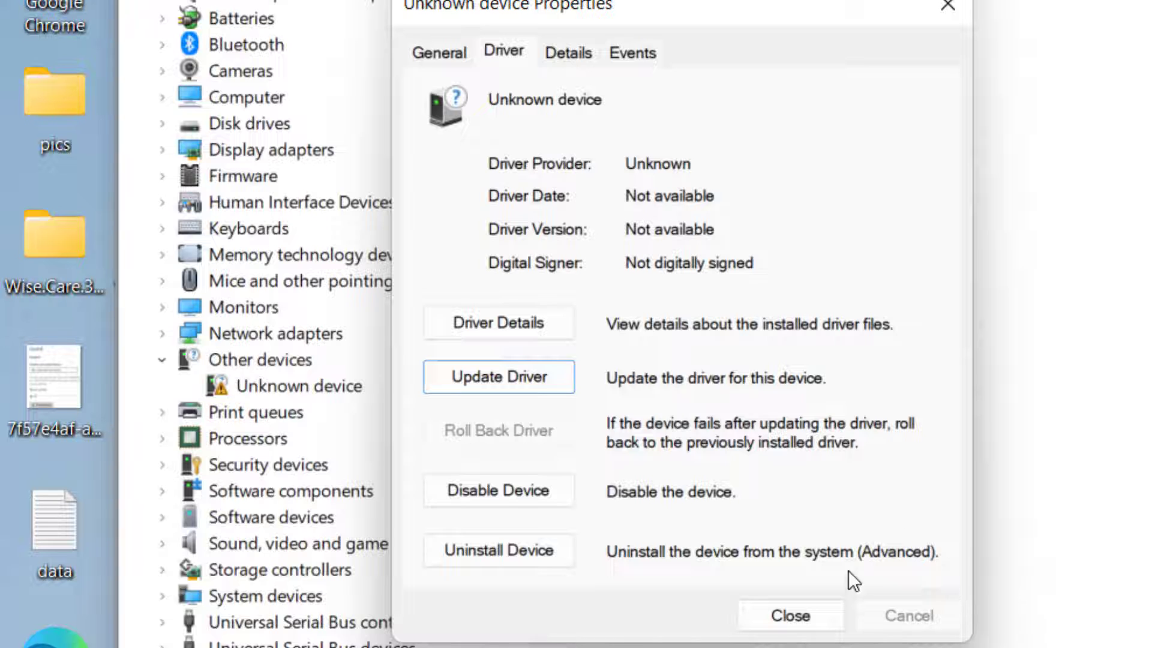
left_click(789, 614)
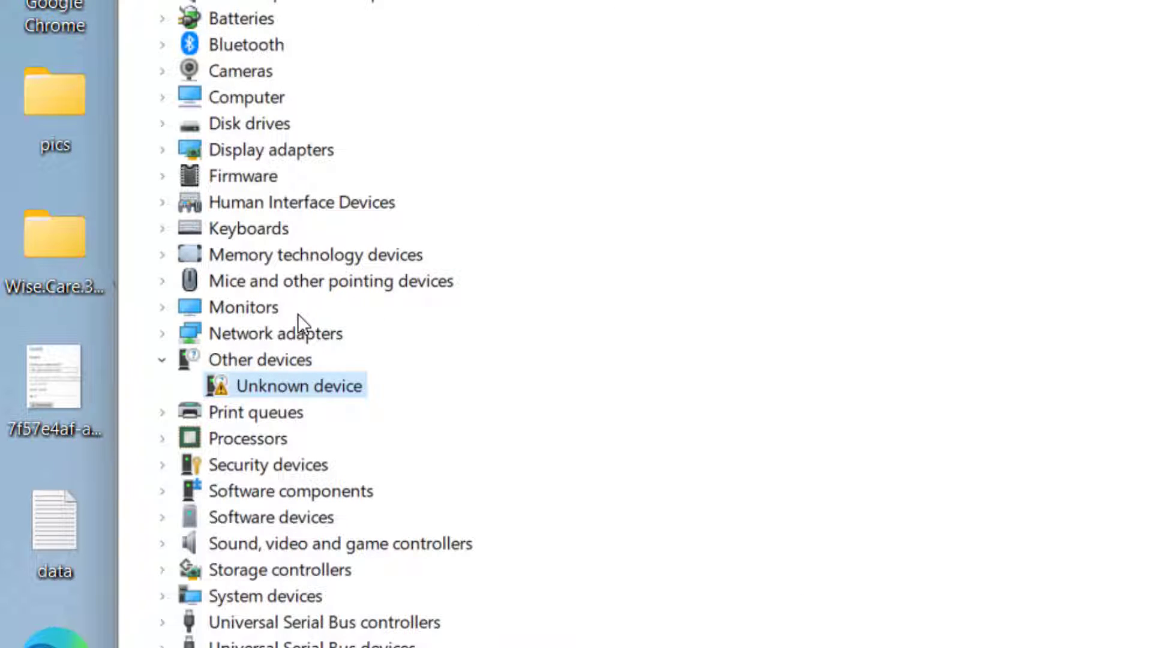
mouse_move(340, 388)
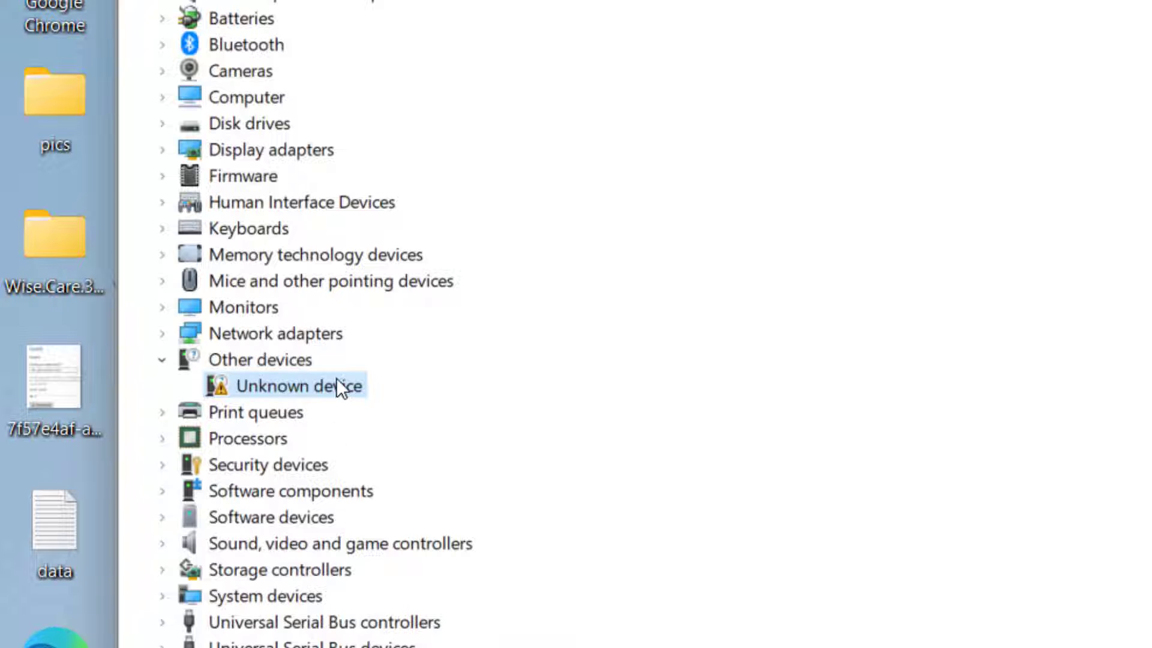
Uninstall the Unknown device and close Device Manager.
right_click(300, 386)
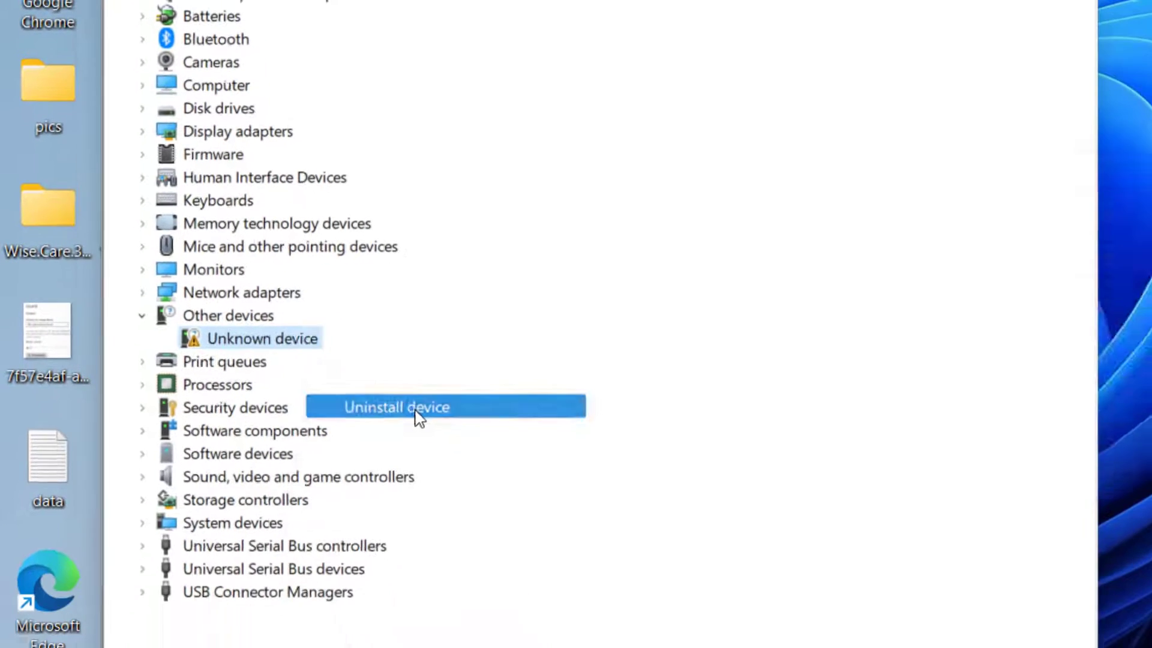
left_click(396, 407)
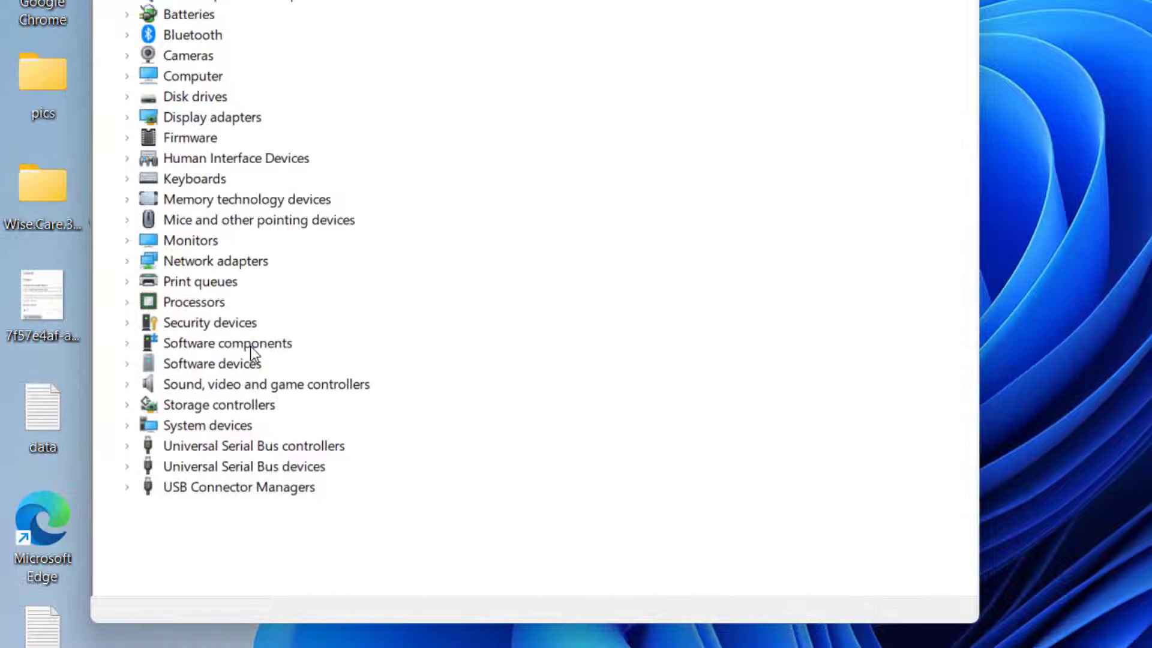
left_click(590, 43)
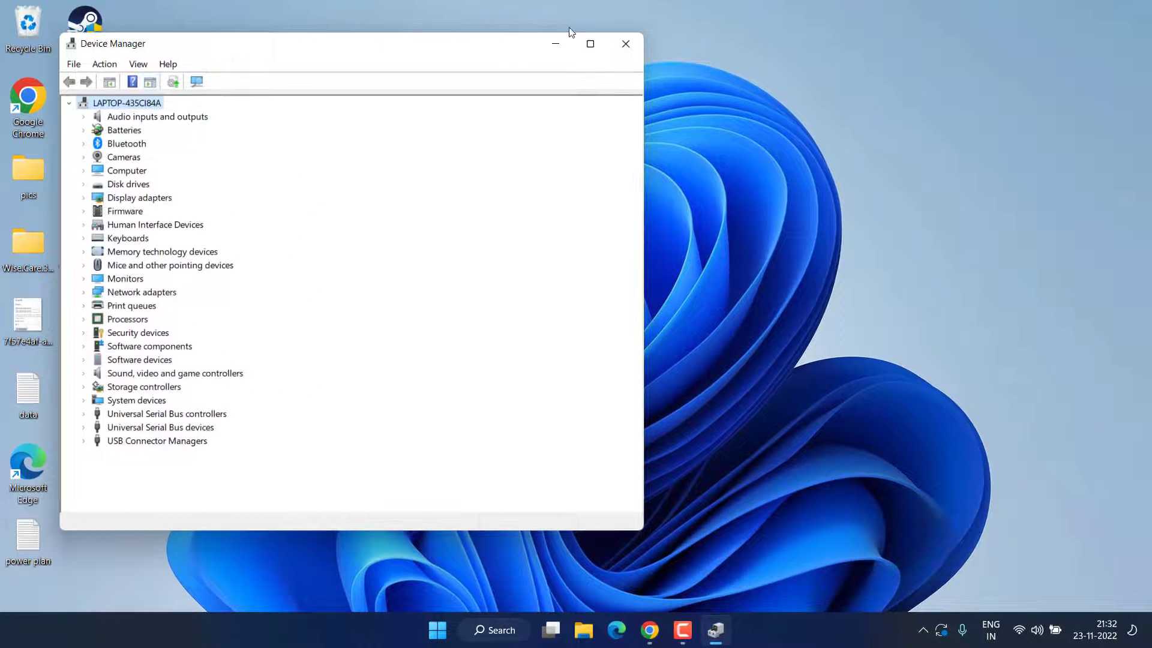
left_click(625, 43)
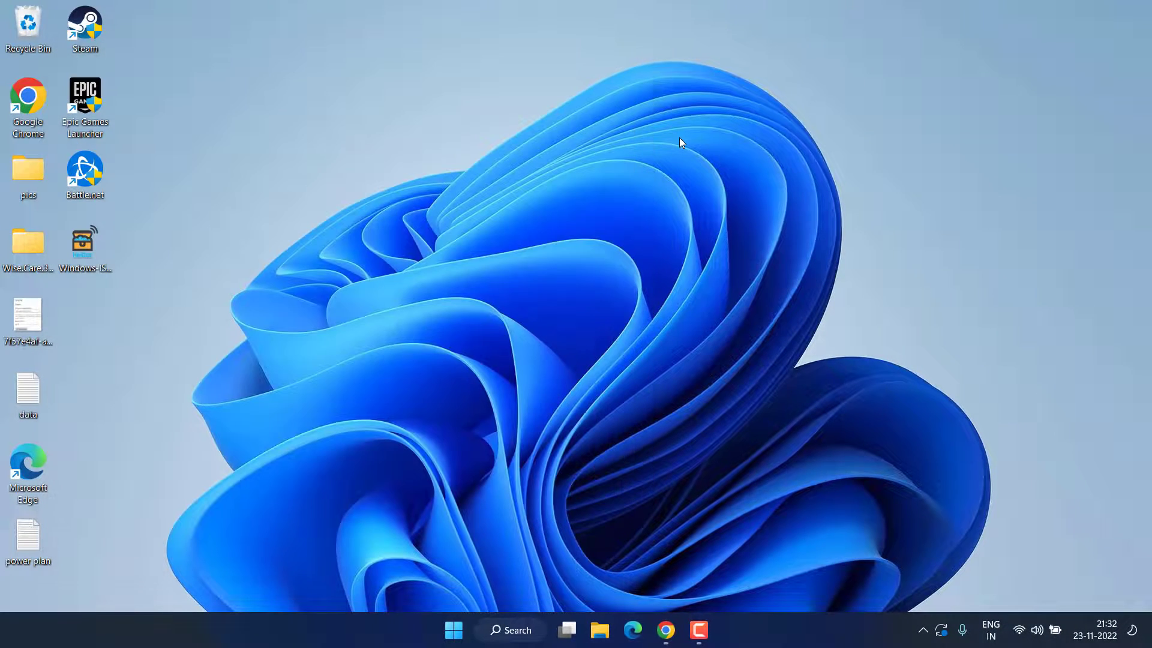
mouse_move(668, 151)
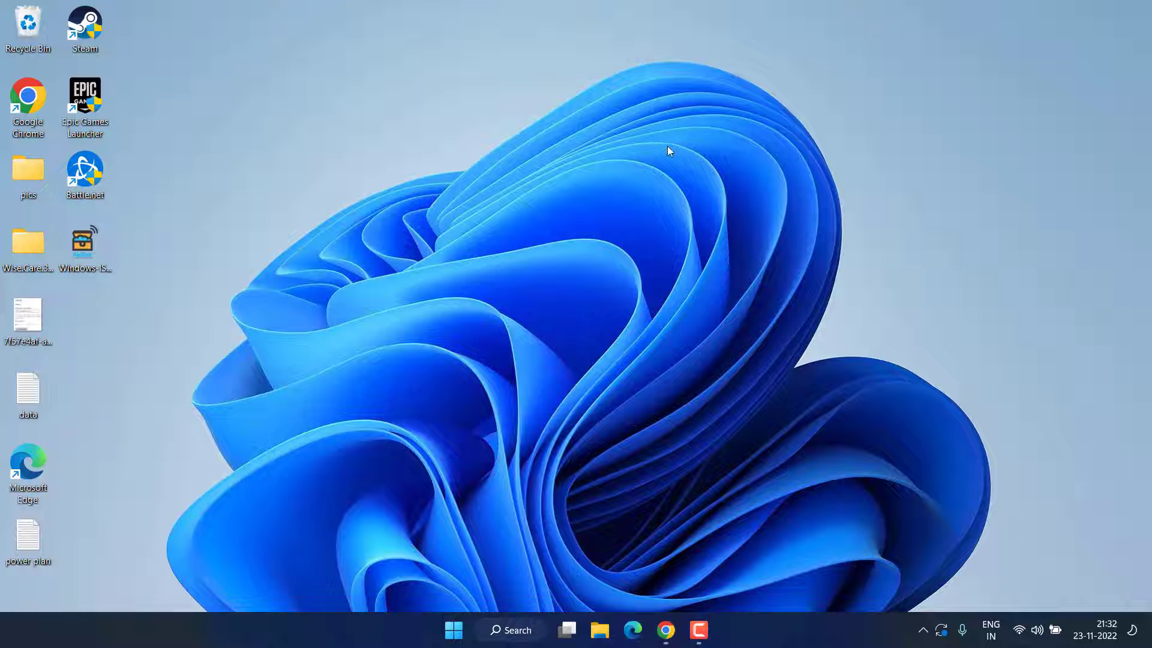
mouse_move(556, 264)
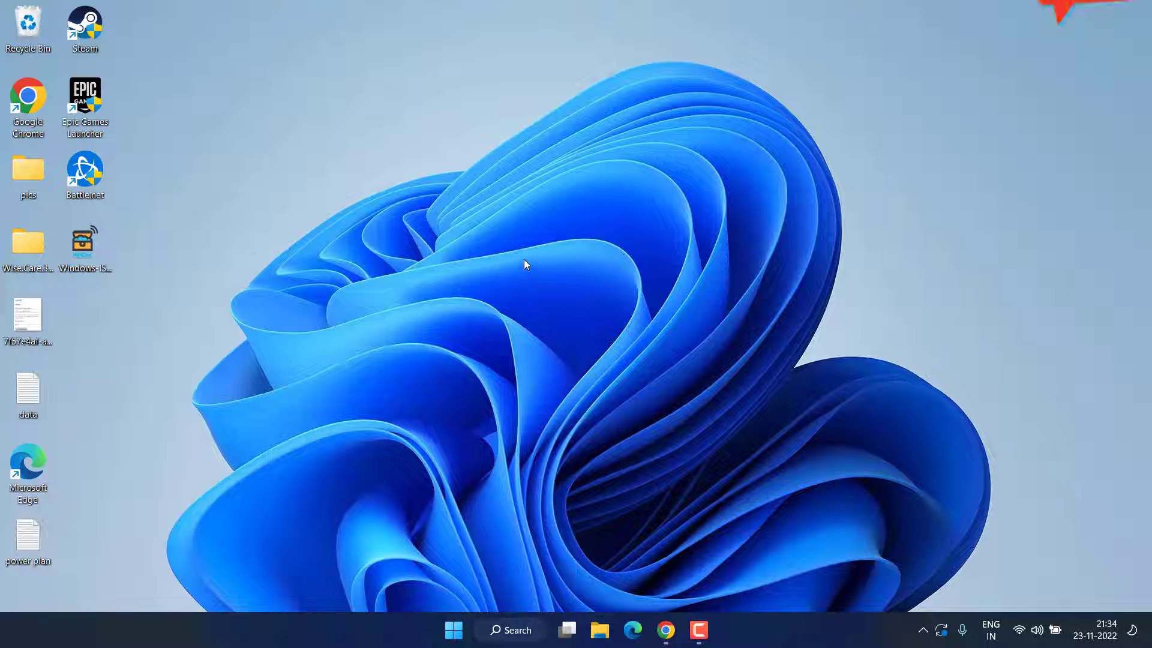
Reach the Core isolation details page under Device security in Windows Security.
left_click(453, 630)
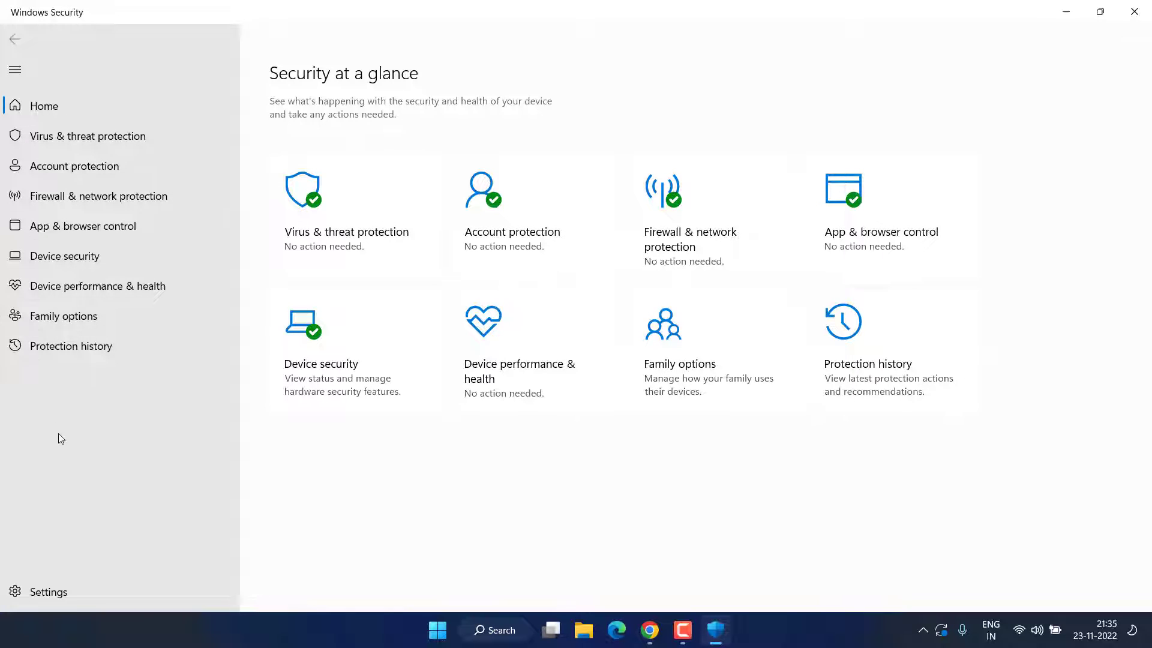
left_click(64, 255)
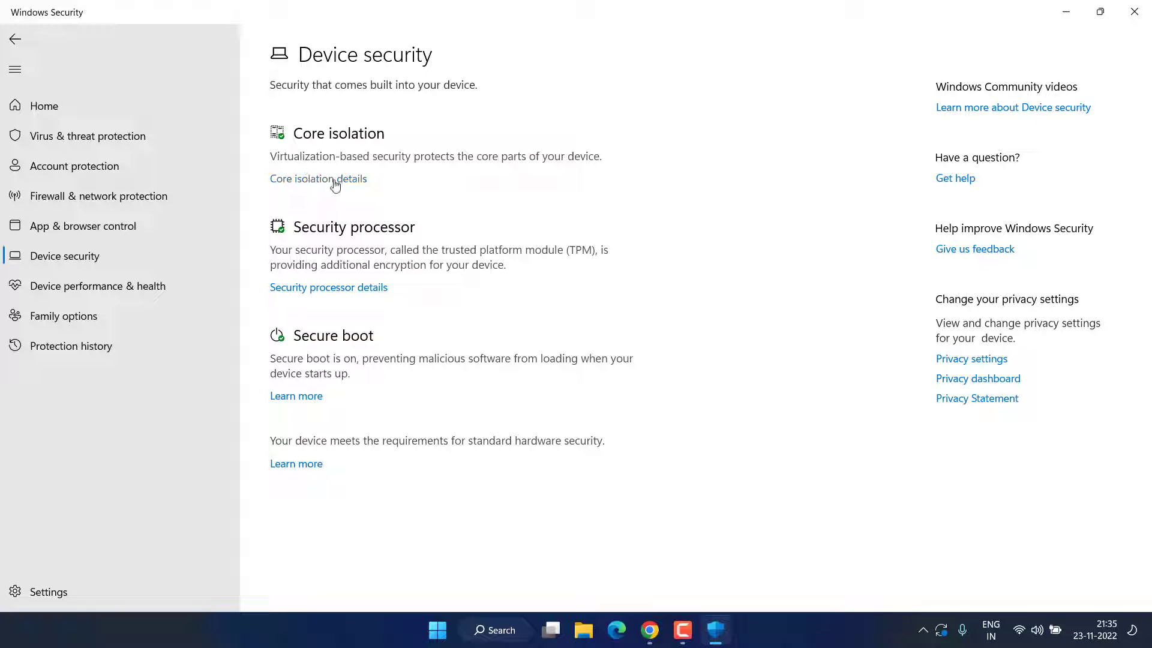
left_click(318, 179)
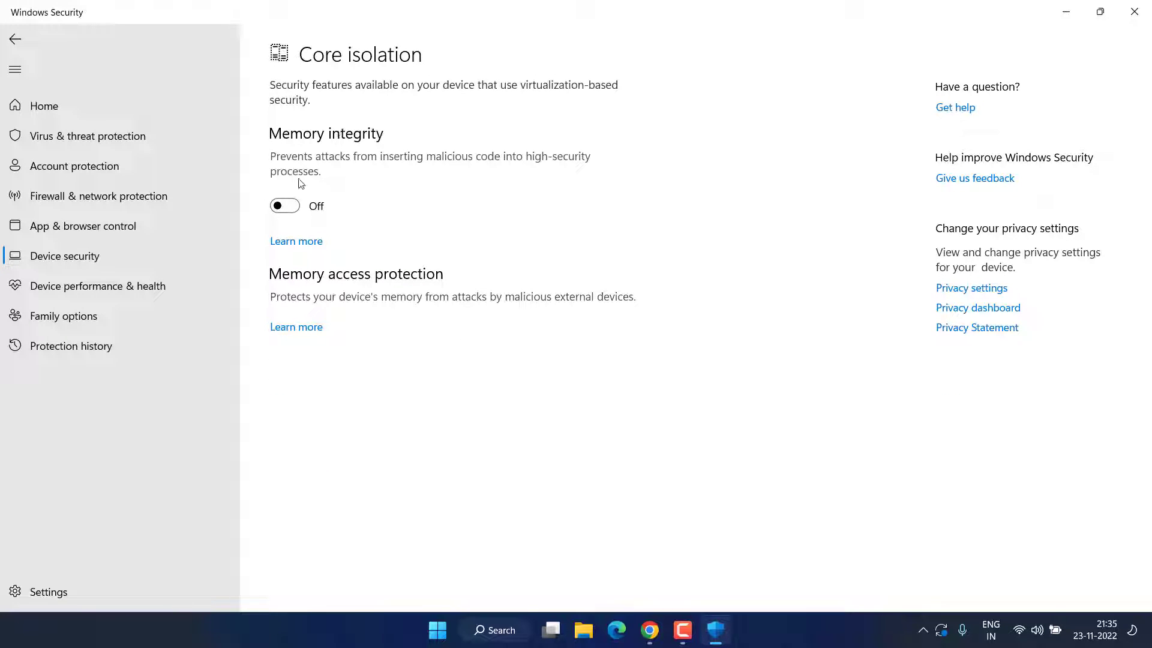
Toggle Memory integrity on briefly, then leave it switched off.
left_click(283, 205)
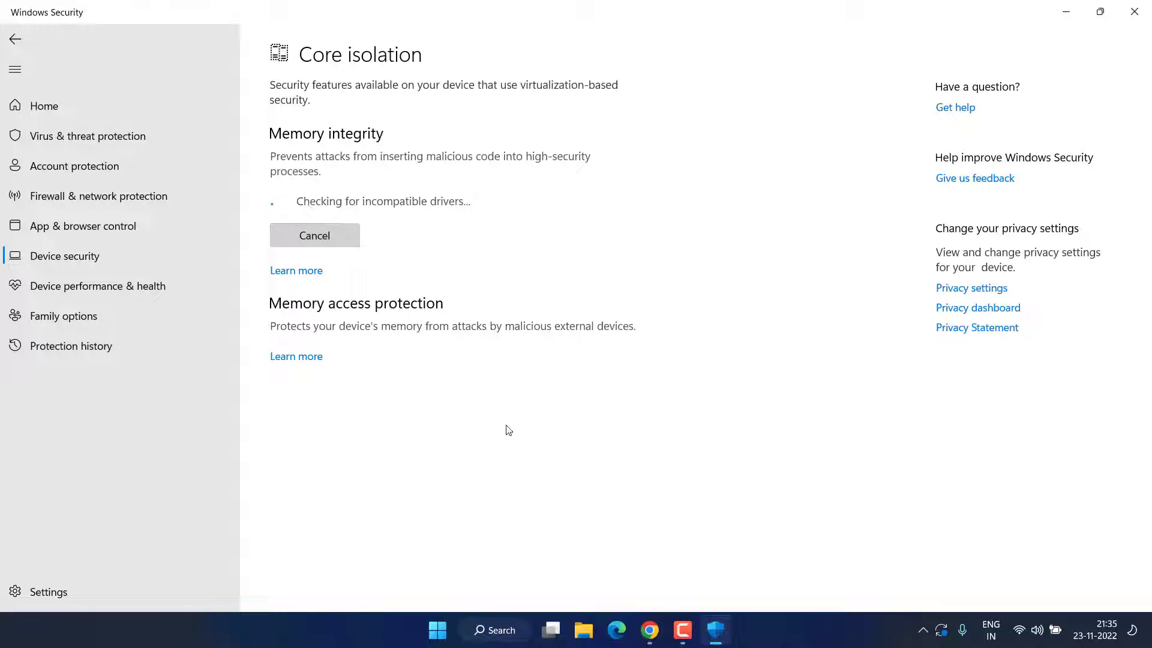
left_click(284, 235)
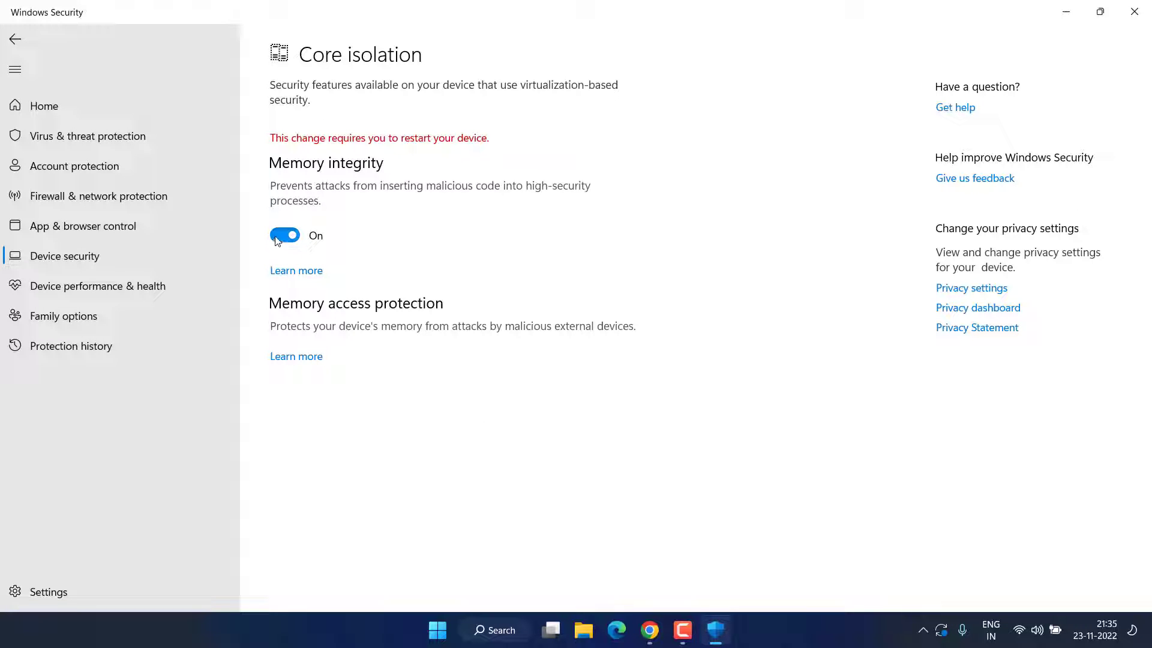
left_click(285, 236)
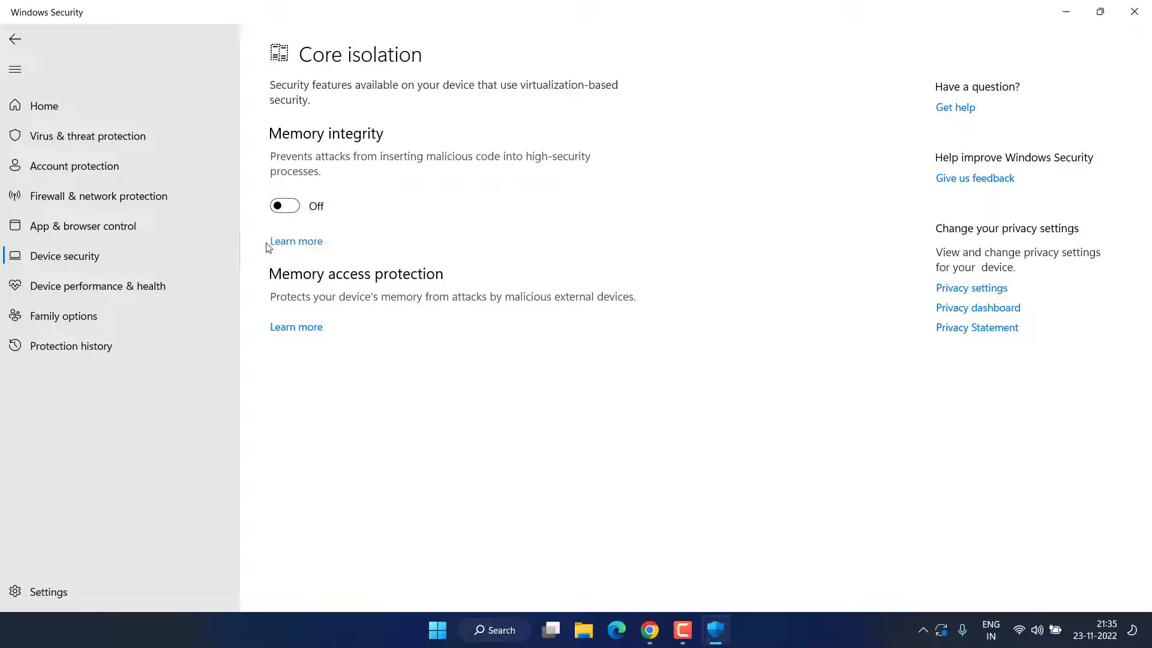
Close Windows Security, leaving the desktop showing.
left_click(1134, 12)
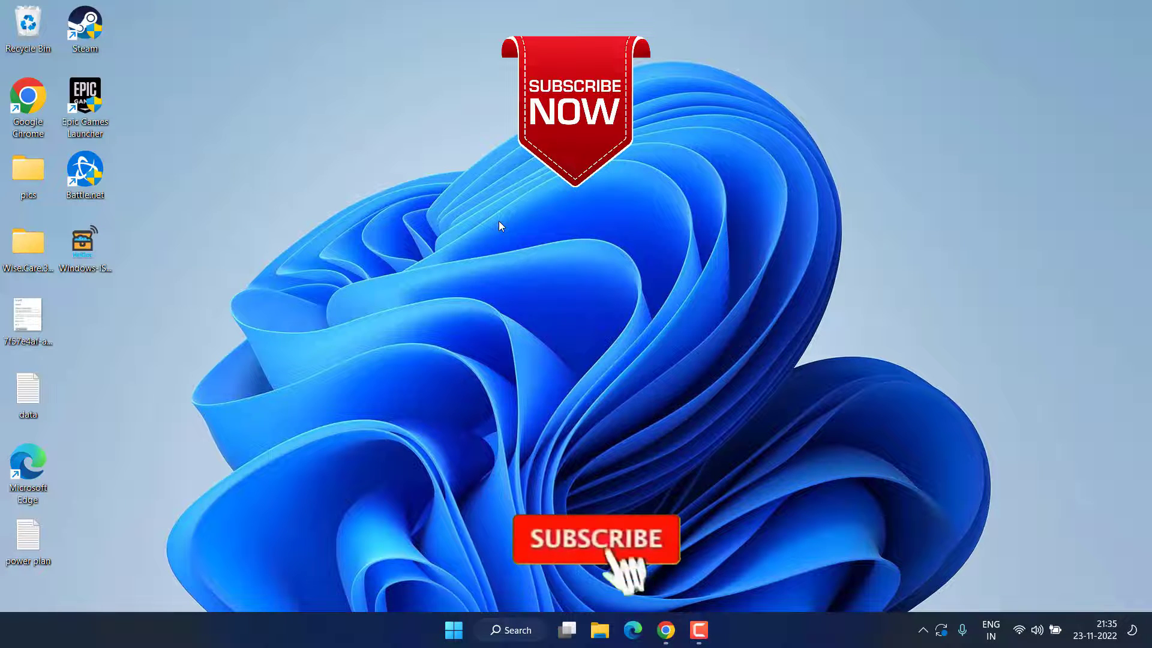
left_click(597, 538)
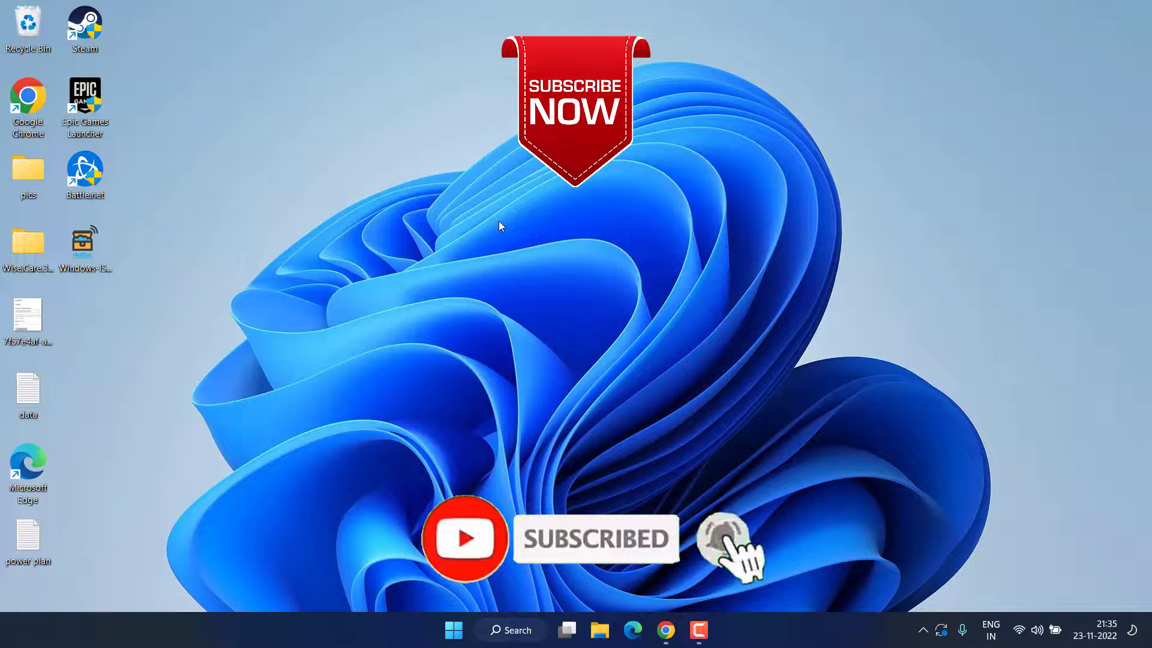